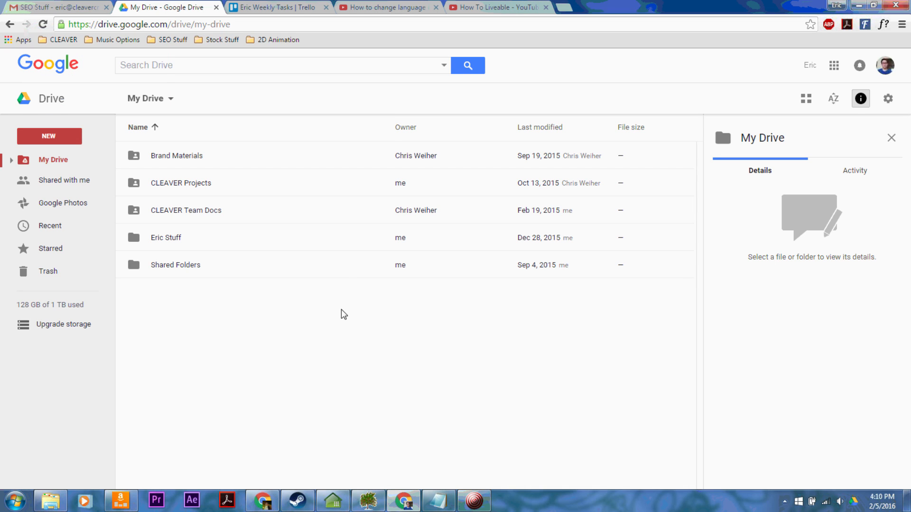
mouse_move(318, 35)
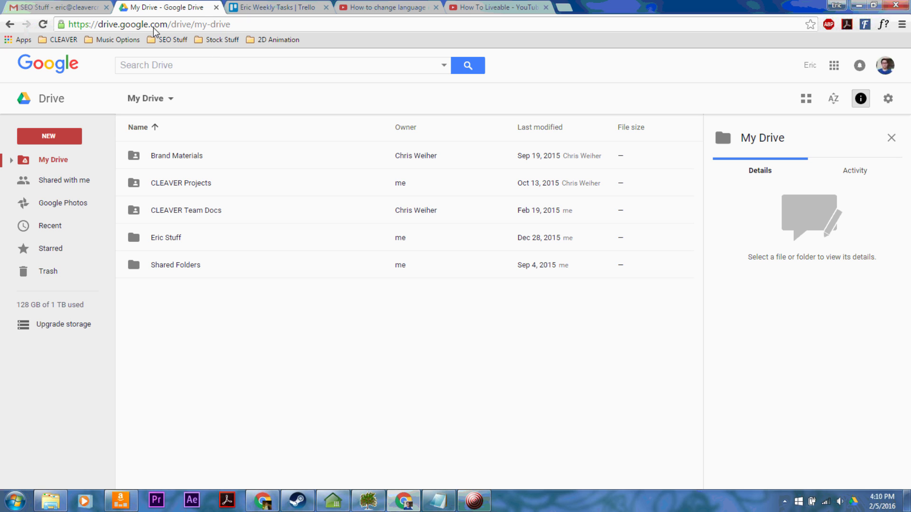
Step: Navigate to Eric Stuff > Test and show details for retention_ 1.1-1.31.xls
click(174, 24)
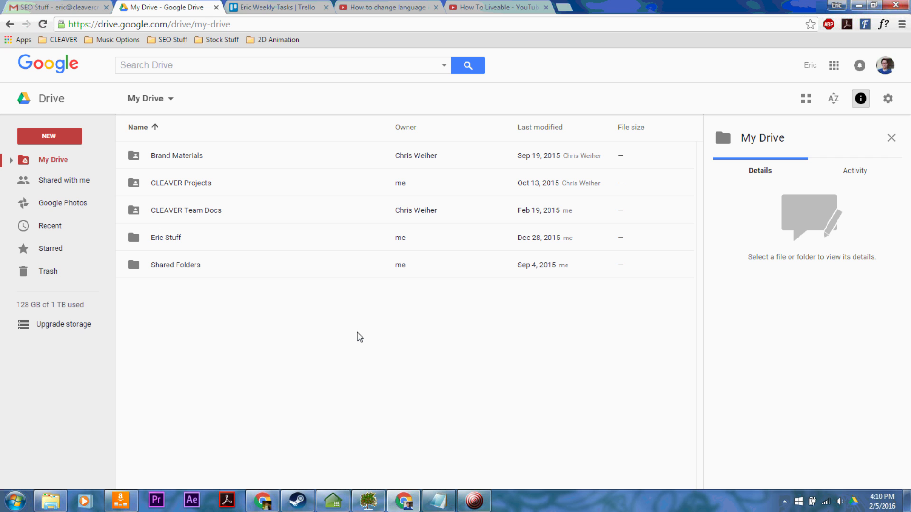
mouse_move(169, 241)
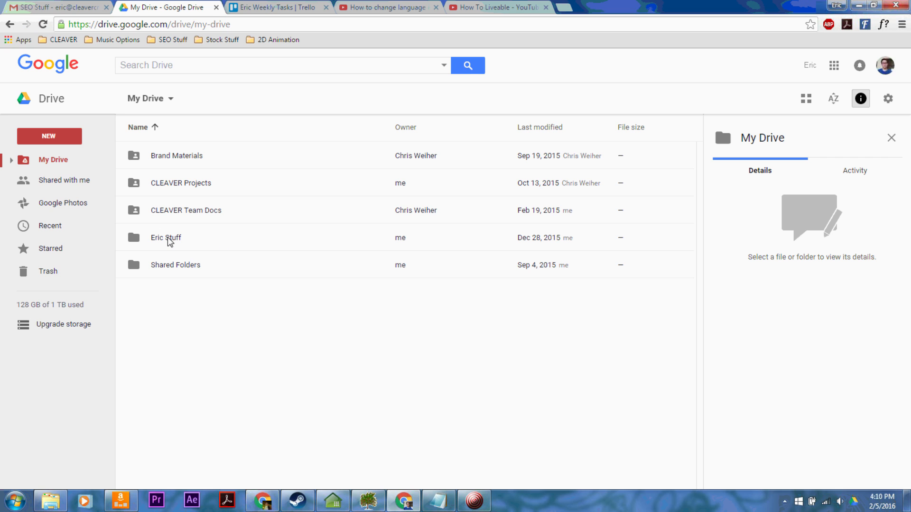
double_click(165, 238)
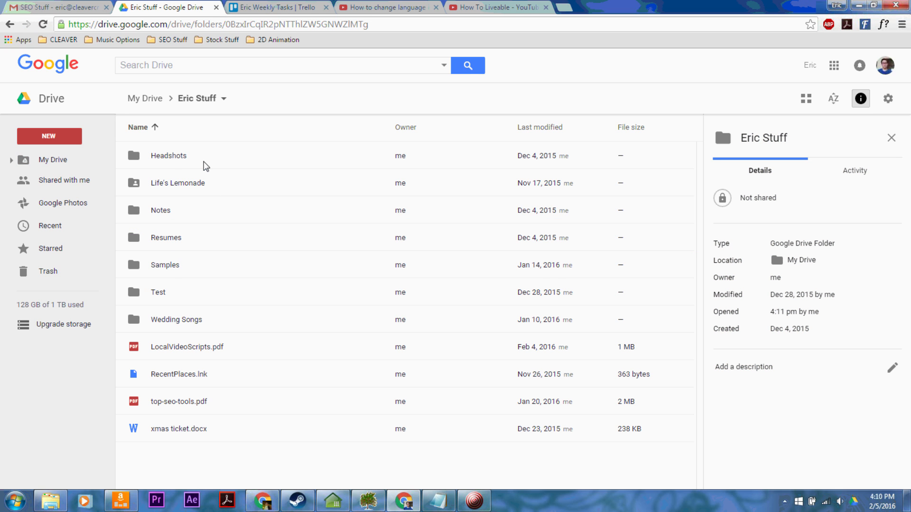
mouse_move(225, 390)
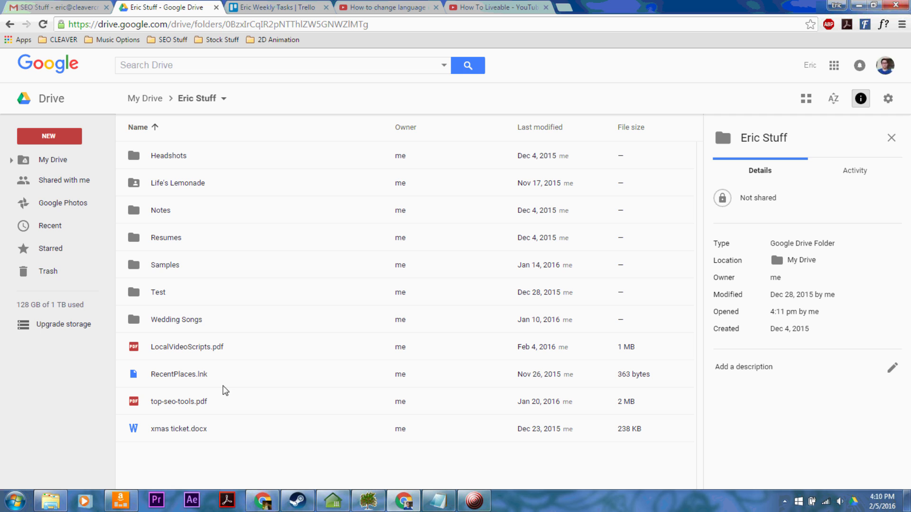
mouse_move(167, 271)
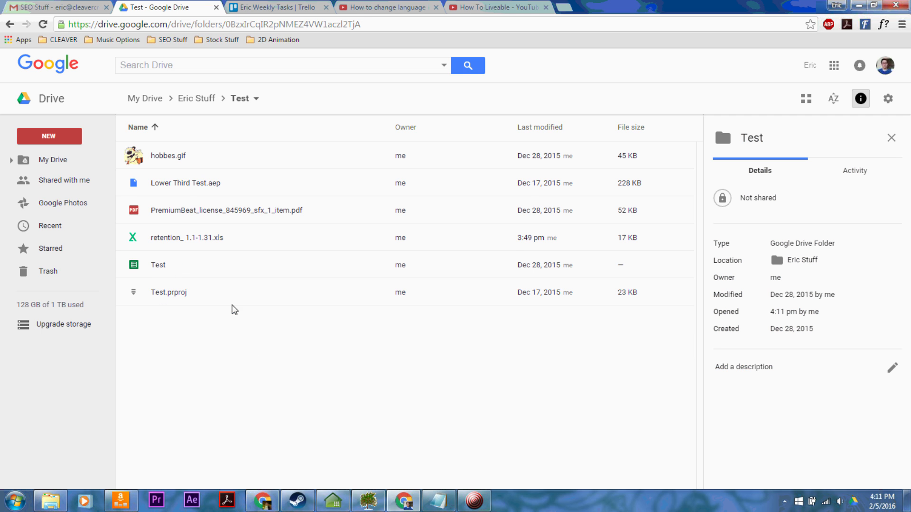
click(186, 237)
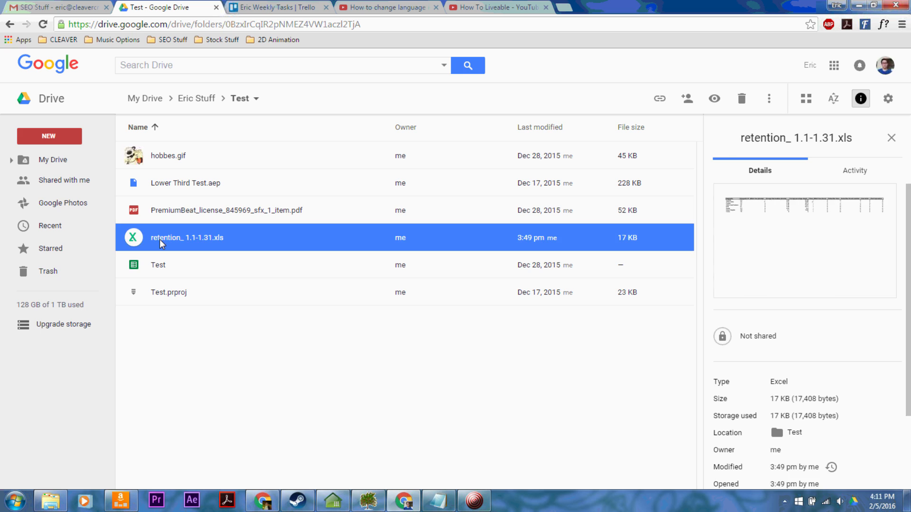
Step: Preview retention_ 1.1-1.31.xls to view its geography and watch-time data
double_click(187, 238)
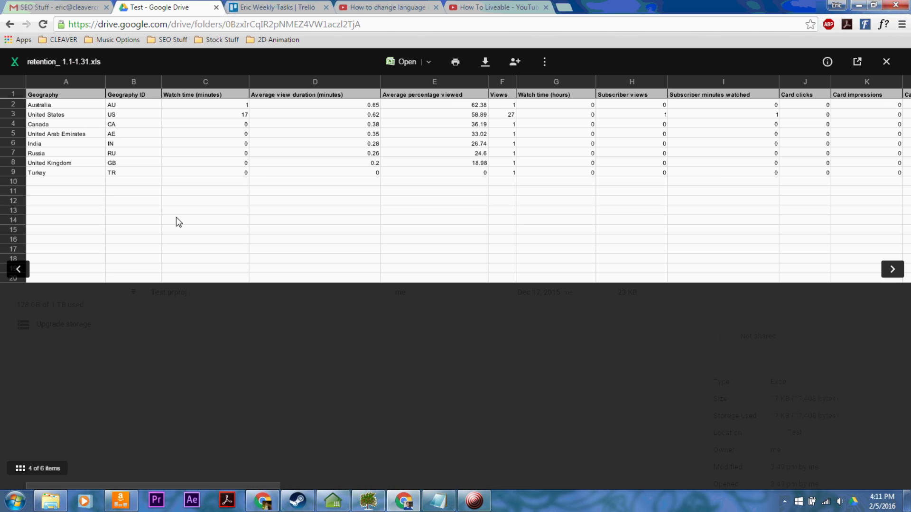
mouse_move(172, 143)
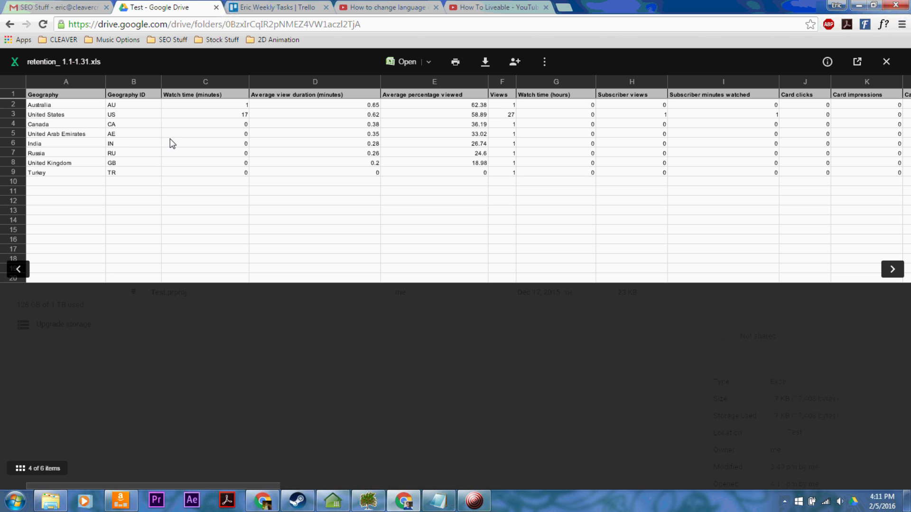
mouse_move(215, 166)
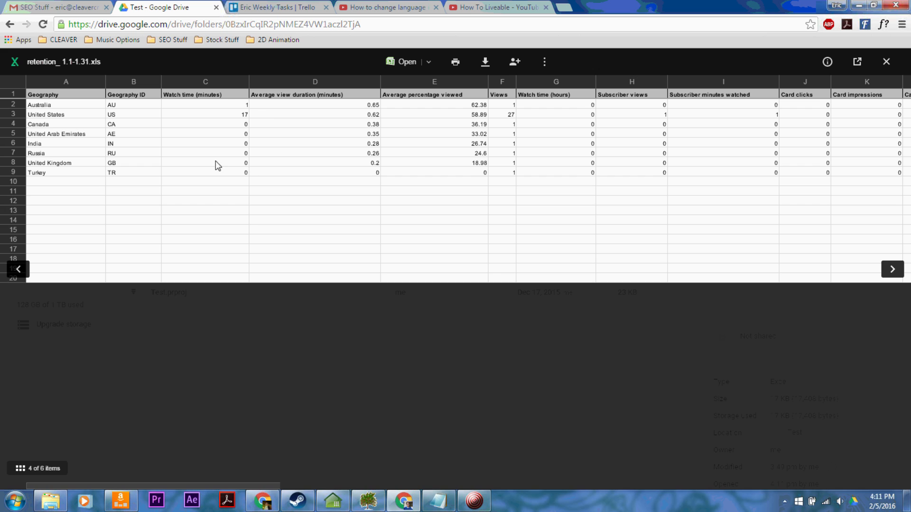
drag(132, 143, 133, 153)
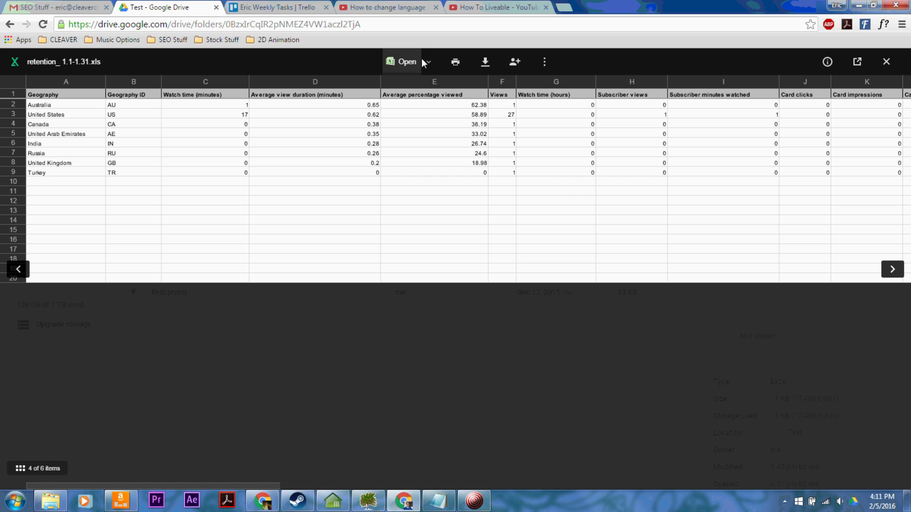
mouse_move(425, 64)
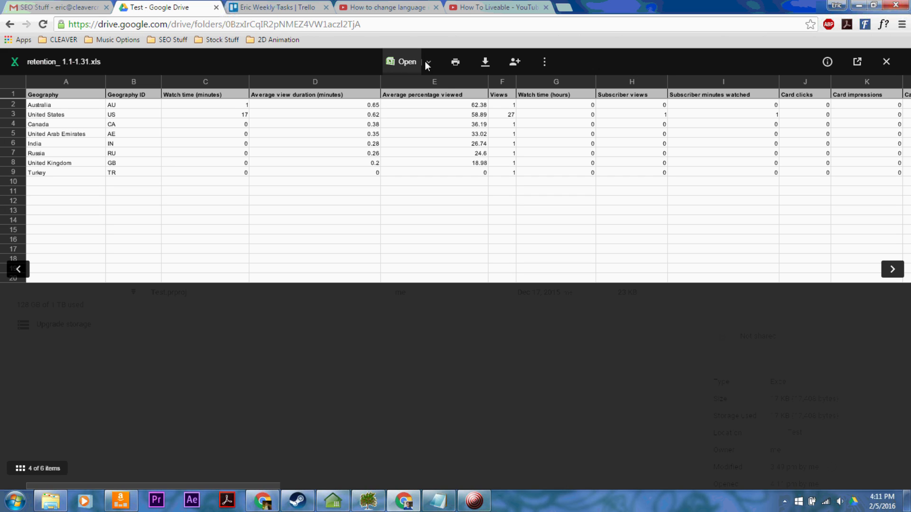
mouse_move(427, 61)
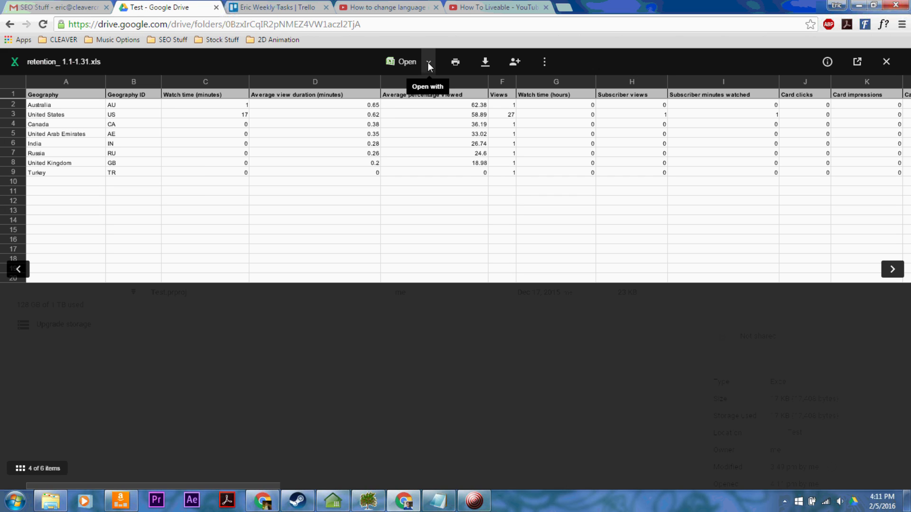
Step: Show the Open with app list for the retention spreadsheet preview
click(429, 61)
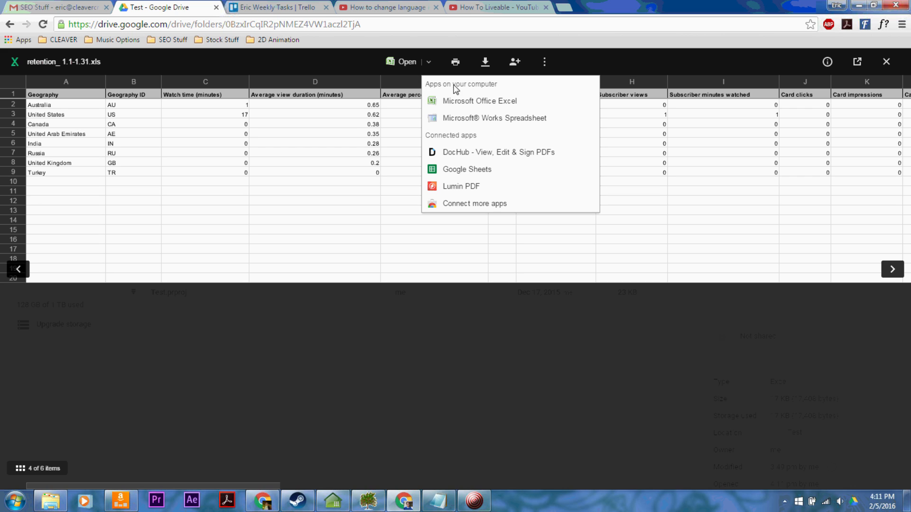
mouse_move(562, 157)
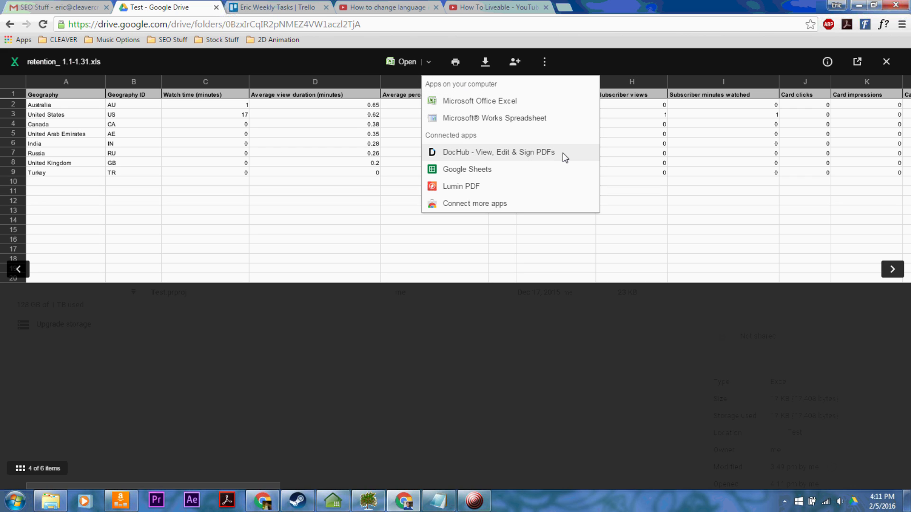
mouse_move(488, 101)
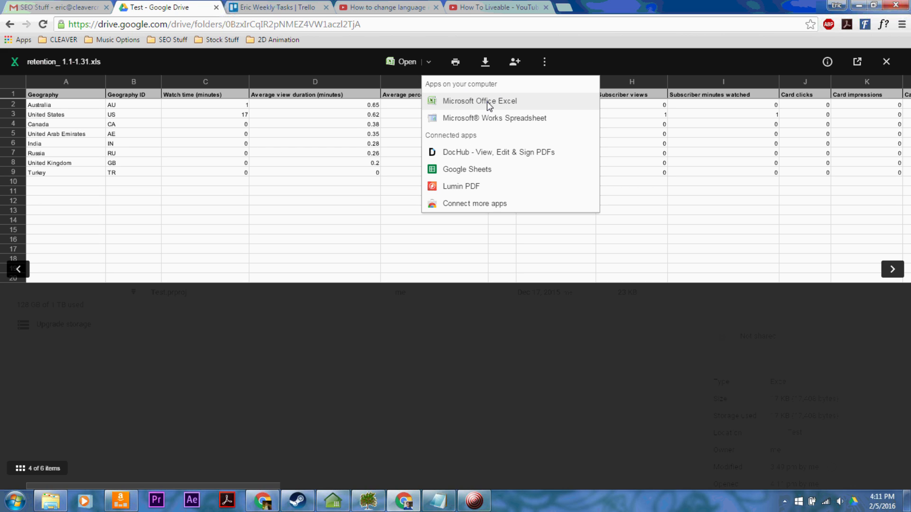
mouse_move(476, 106)
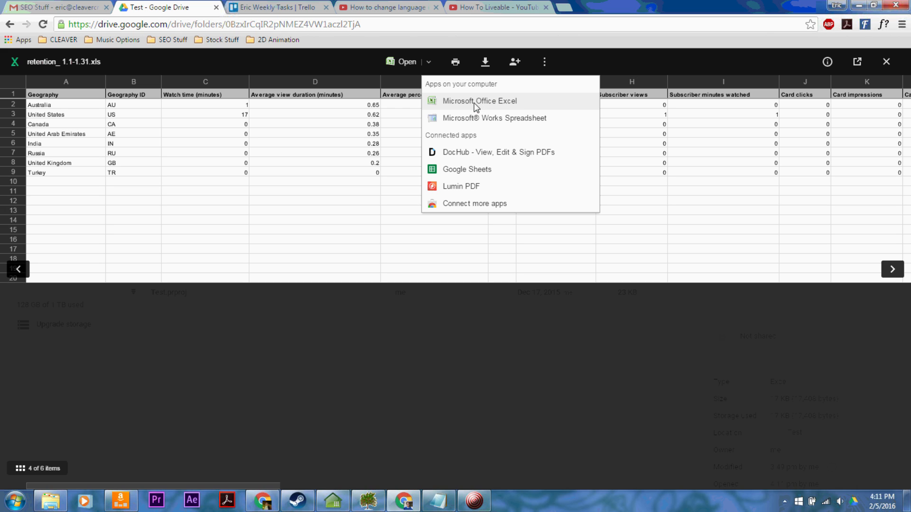
mouse_move(502, 108)
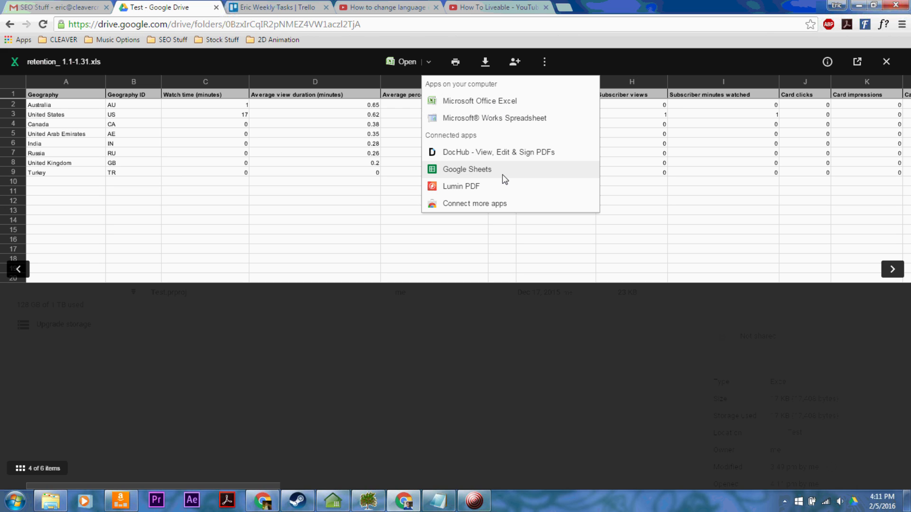
mouse_move(475, 175)
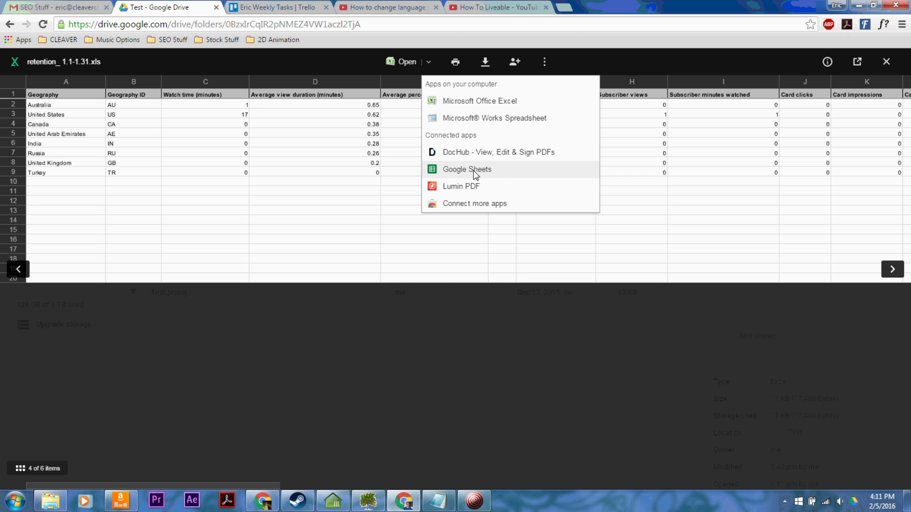
mouse_move(471, 173)
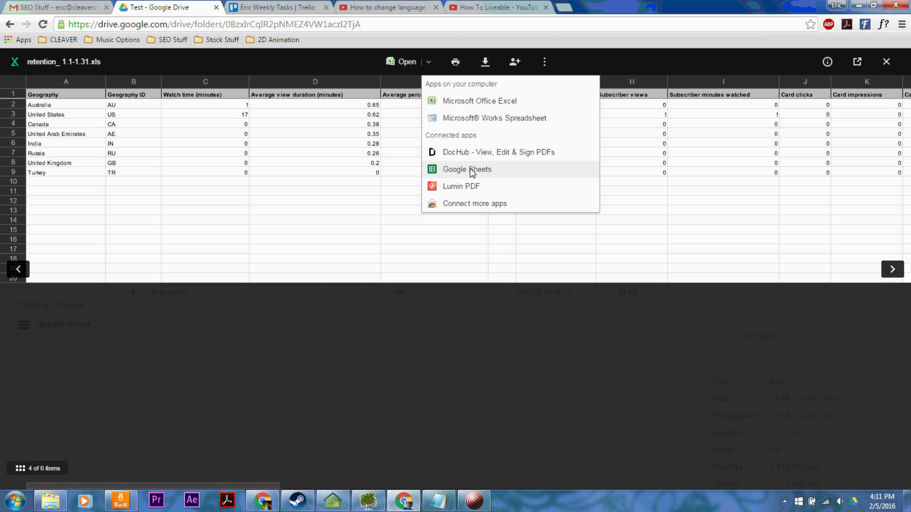
mouse_move(480, 173)
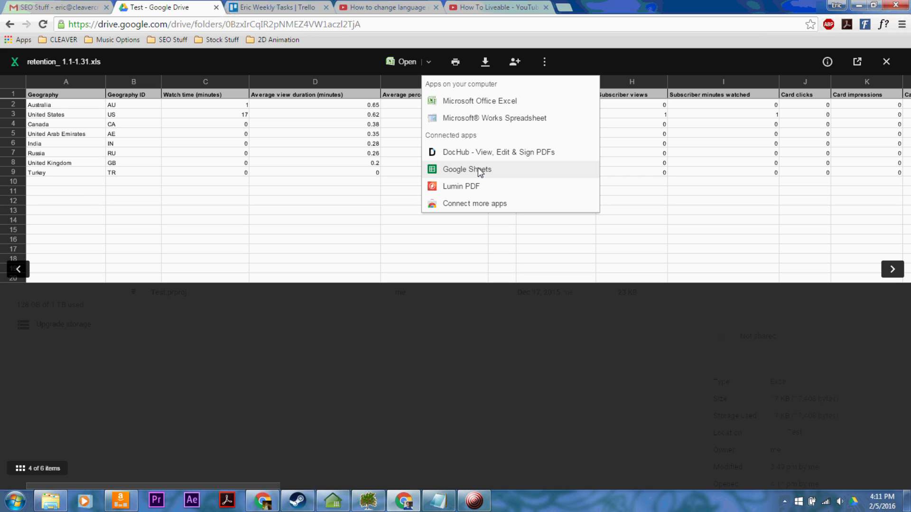
mouse_move(484, 173)
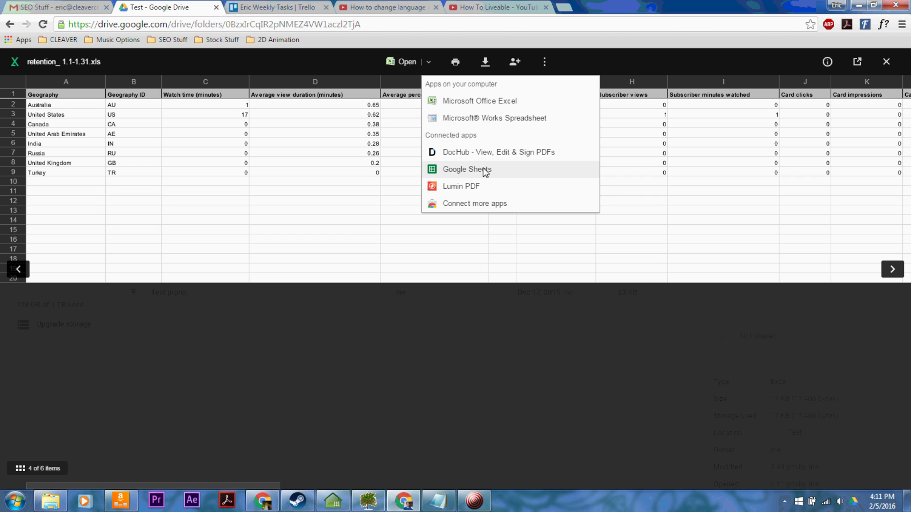
Step: Open retention_ 1.1-1.31.xls with Google Sheets
click(466, 169)
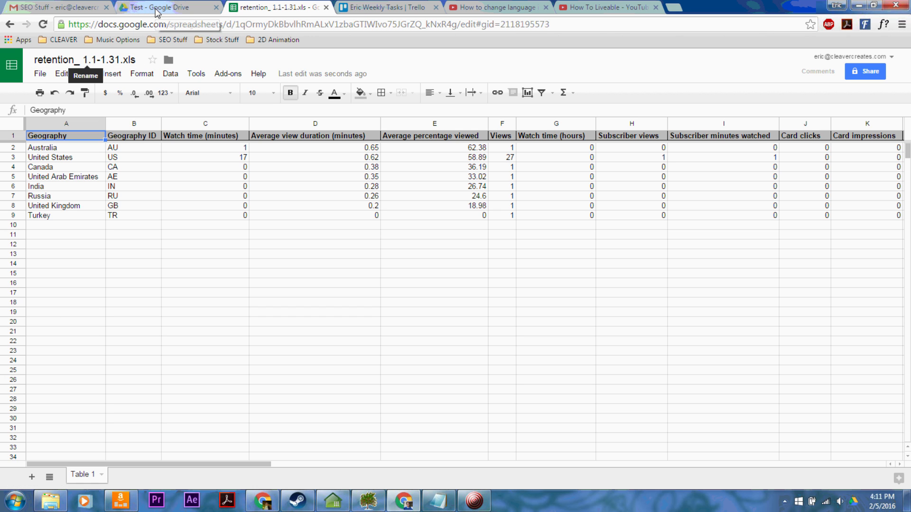
Step: Back in the Test folder, open the new Google Sheets copy beside the original .xls
click(168, 7)
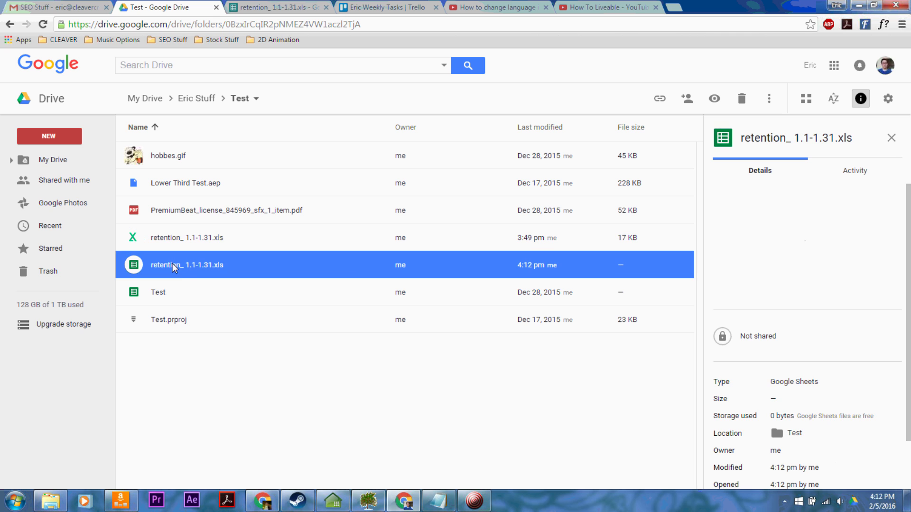
mouse_move(136, 265)
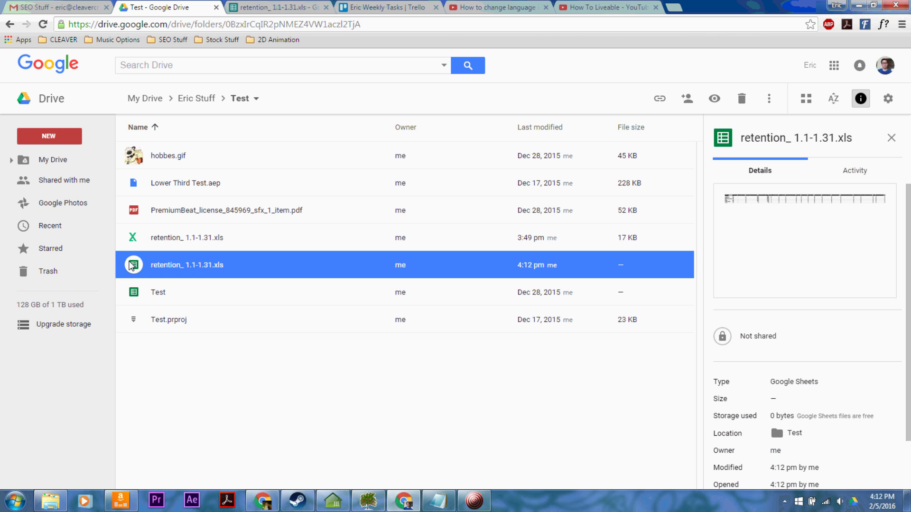
double_click(186, 265)
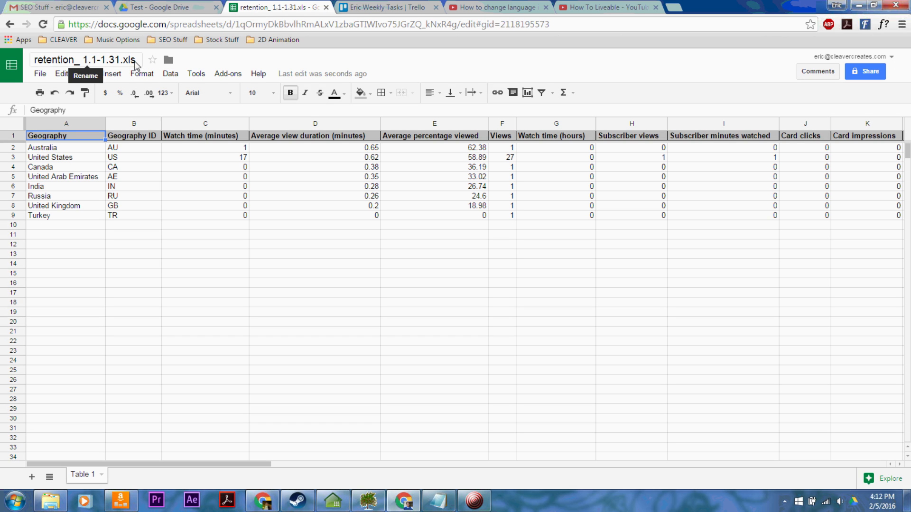
Step: Rename the sheet retention_ 1.1-1.31, set United States watch time to 17, and open File
click(83, 60)
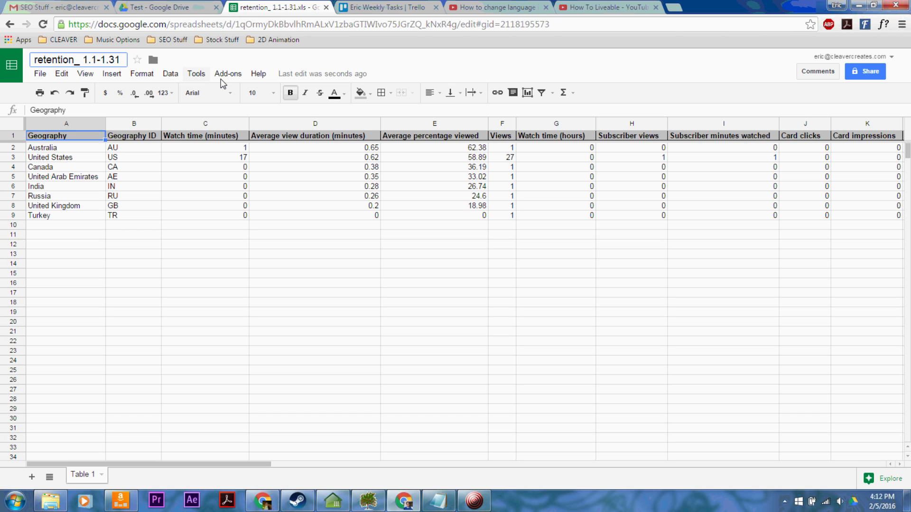
click(204, 302)
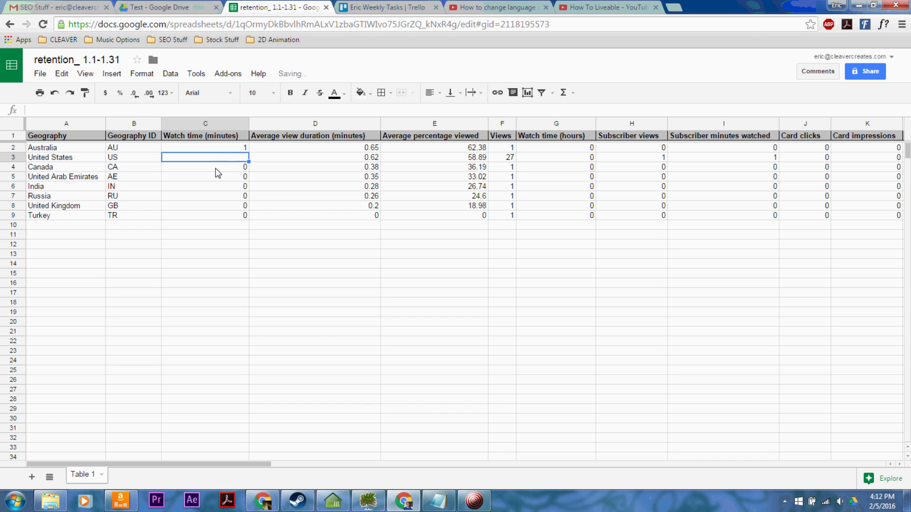
click(315, 186)
text(17)
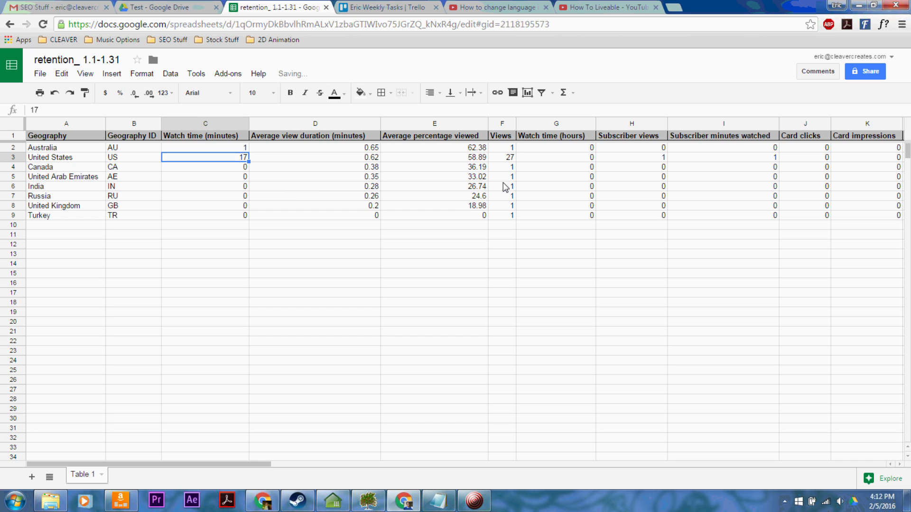
click(39, 74)
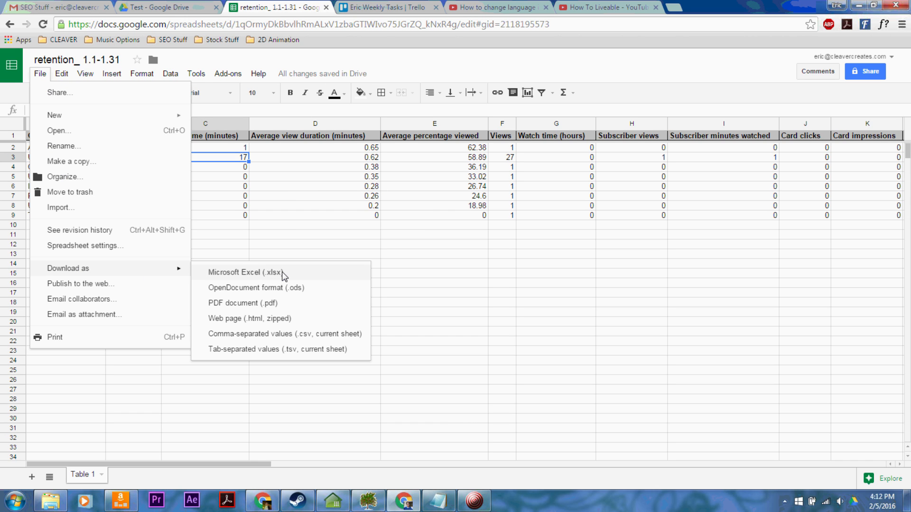
mouse_move(274, 277)
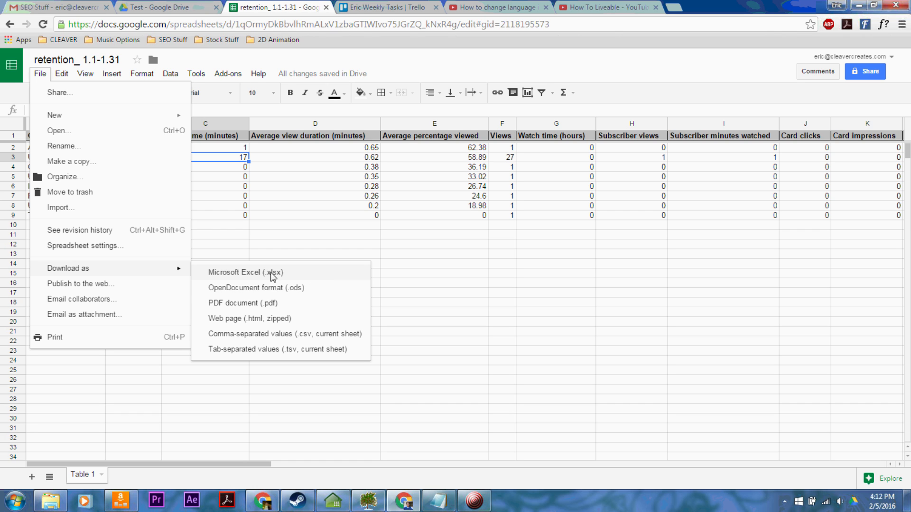
mouse_move(298, 287)
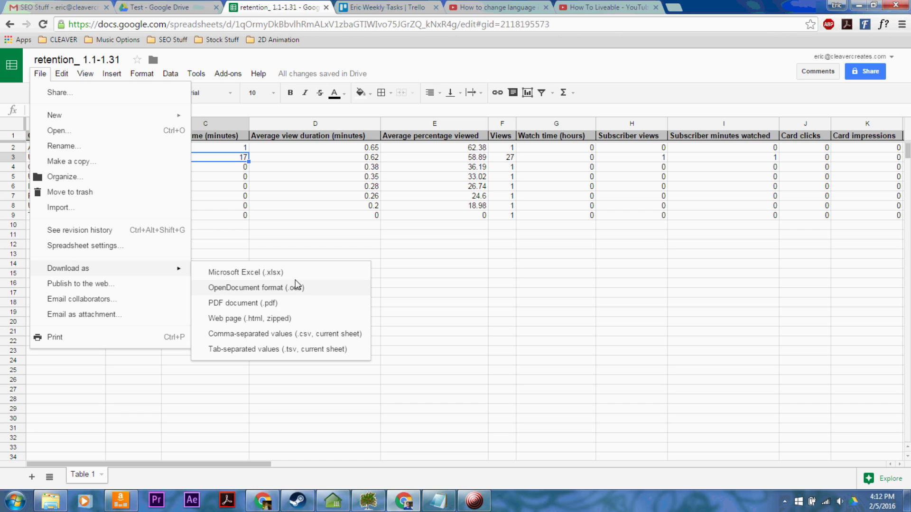
mouse_move(181, 399)
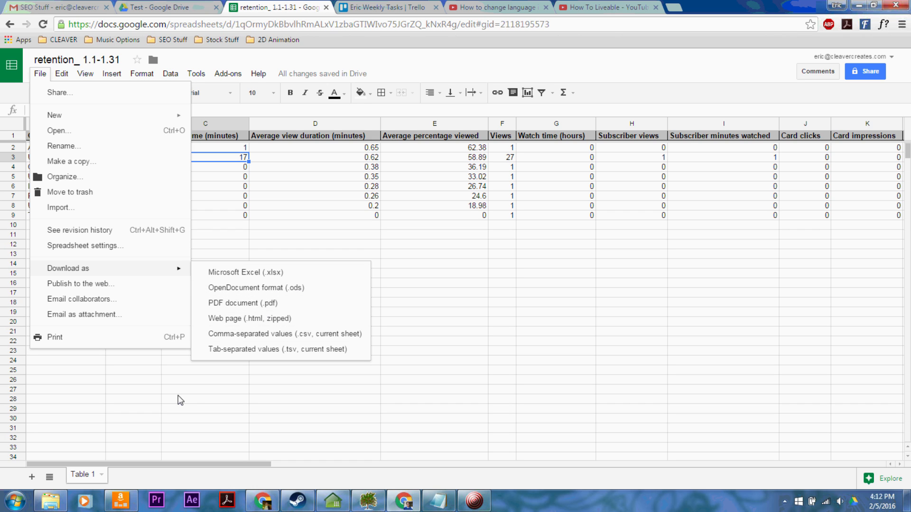
Step: Close the Download as format list without downloading anything
click(205, 399)
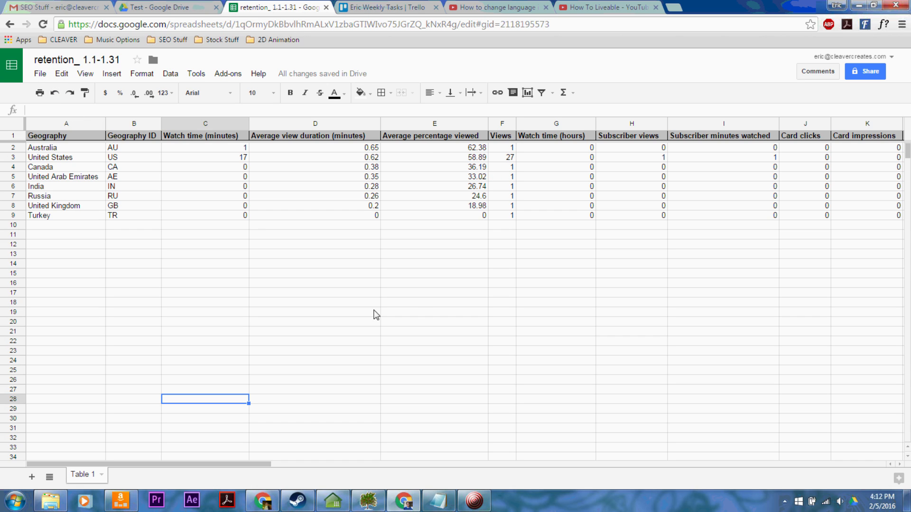
mouse_move(503, 349)
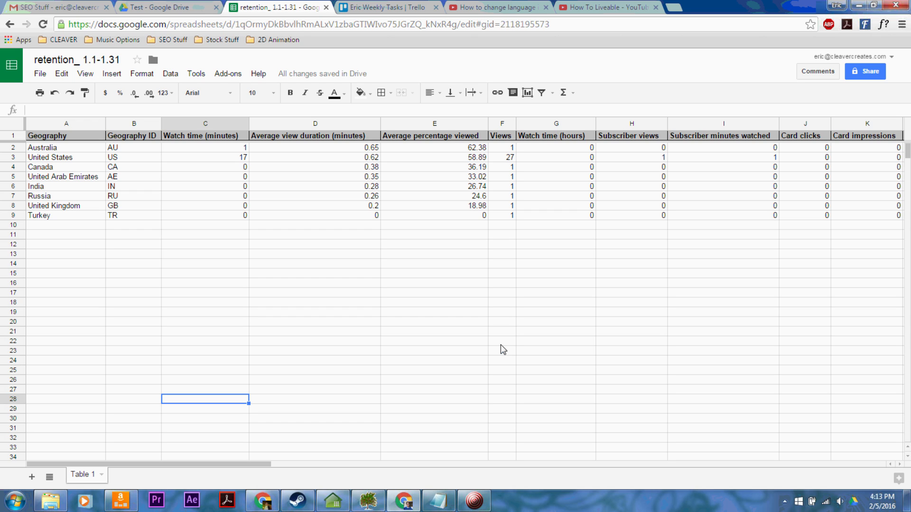
mouse_move(500, 346)
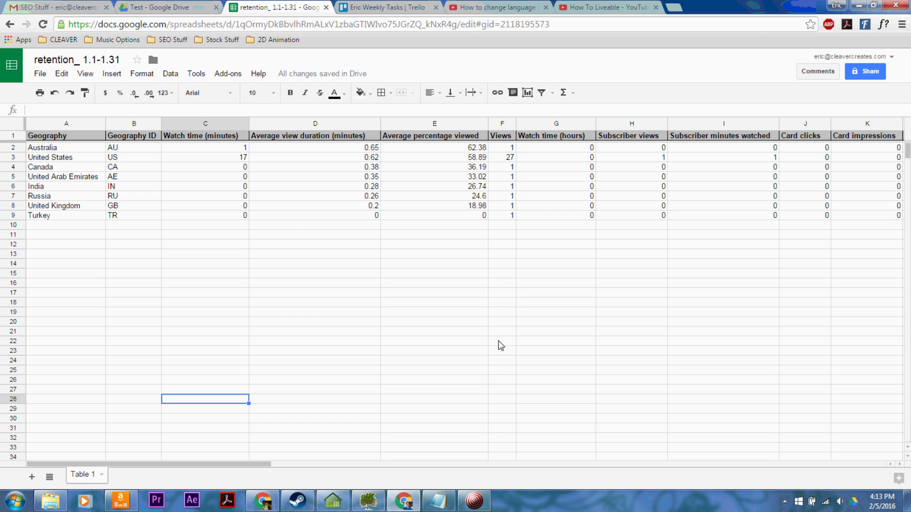
mouse_move(67, 122)
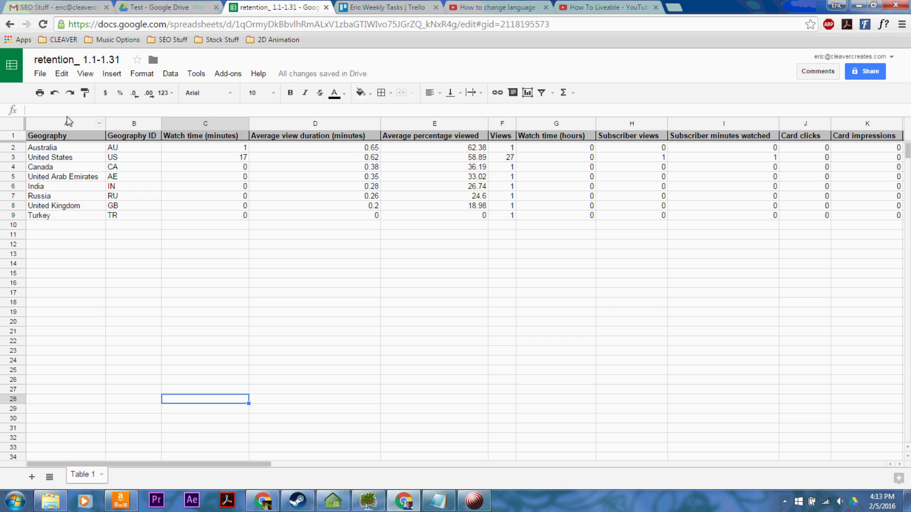